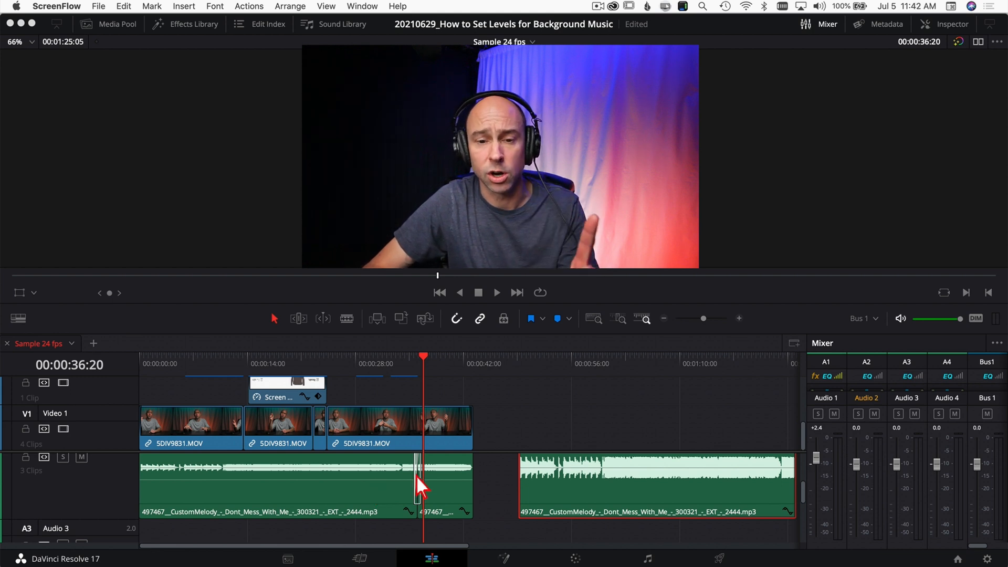
Select the second background music clip and show its Inspector audio settings with the equalizer.
left_click(519, 363)
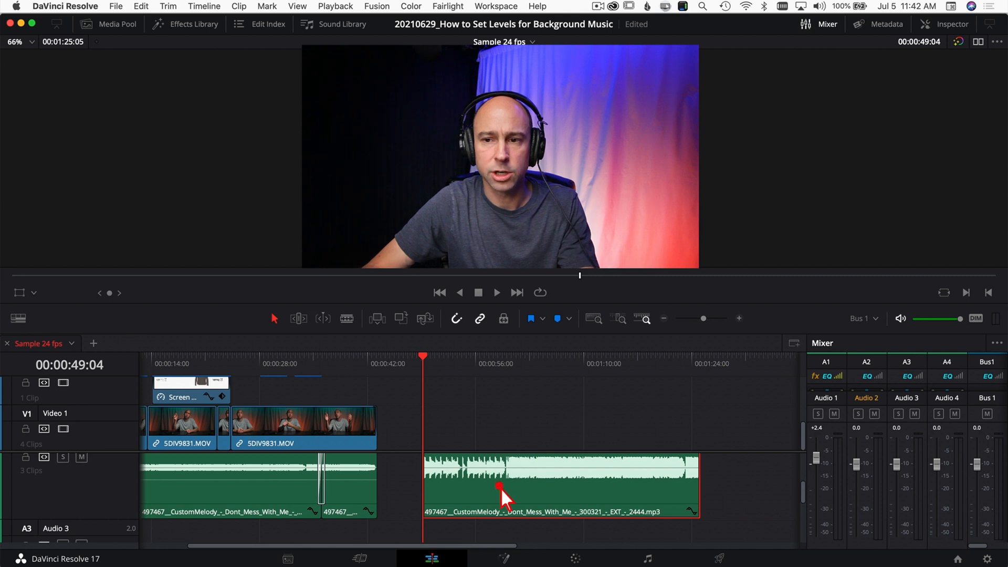
left_click(950, 24)
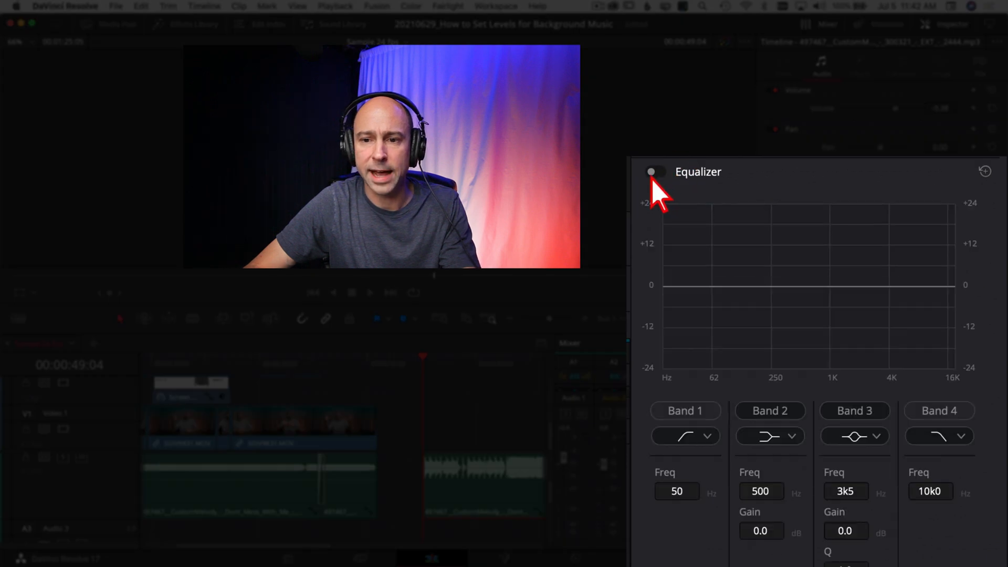
Enable the Inspector Equalizer on the second music clip, activating bands 2 and 3.
left_click(654, 172)
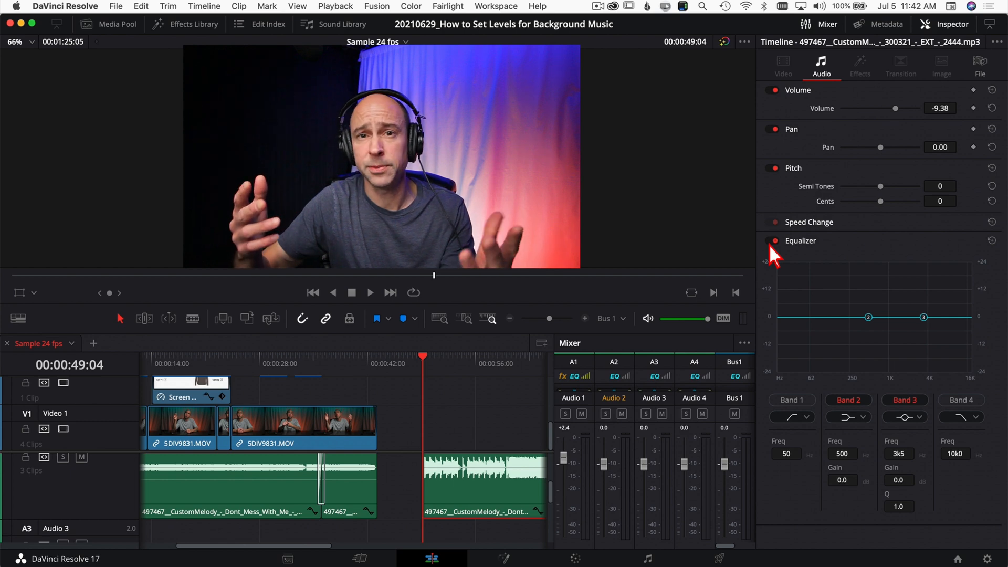
left_click(775, 241)
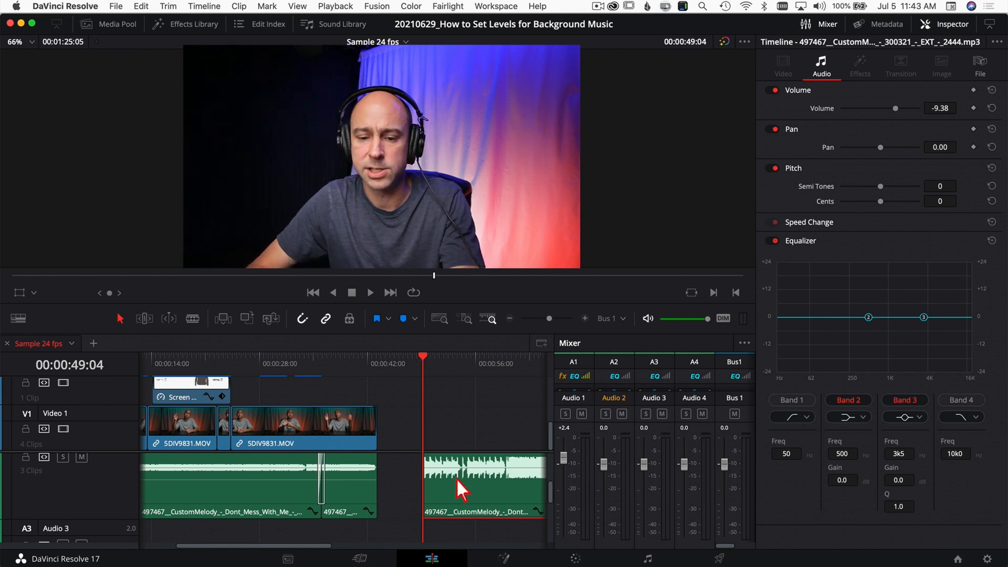
left_click(371, 292)
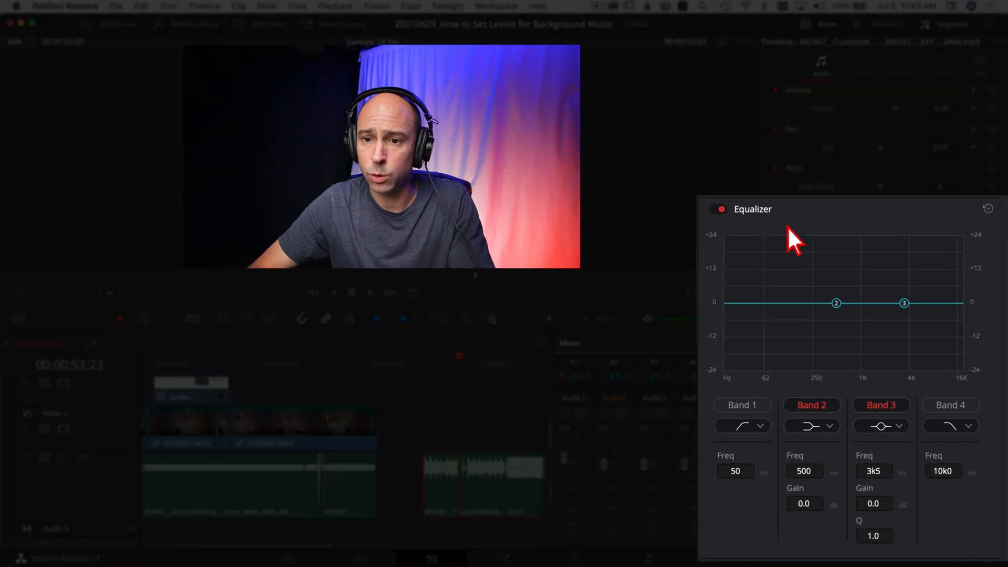
mouse_move(820, 414)
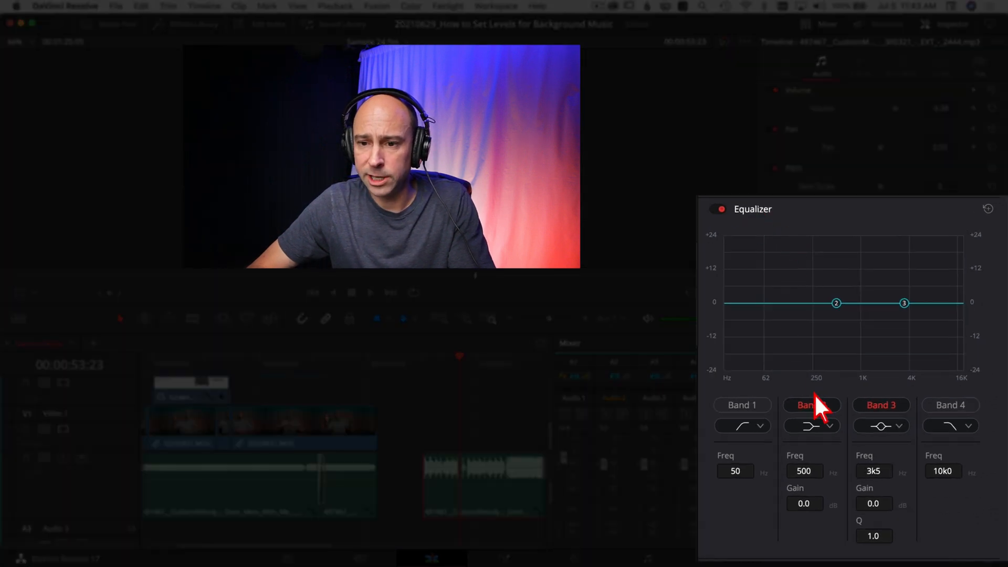
Turn off band 2 and make band 3 a bell dipping −12.6 dB at 1.2 kHz.
left_click(811, 405)
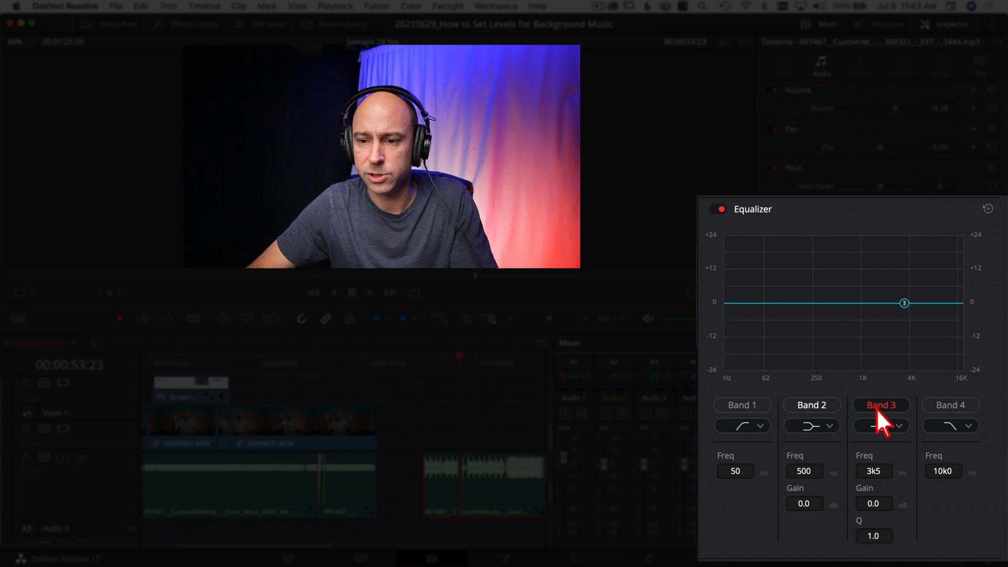
left_click(881, 426)
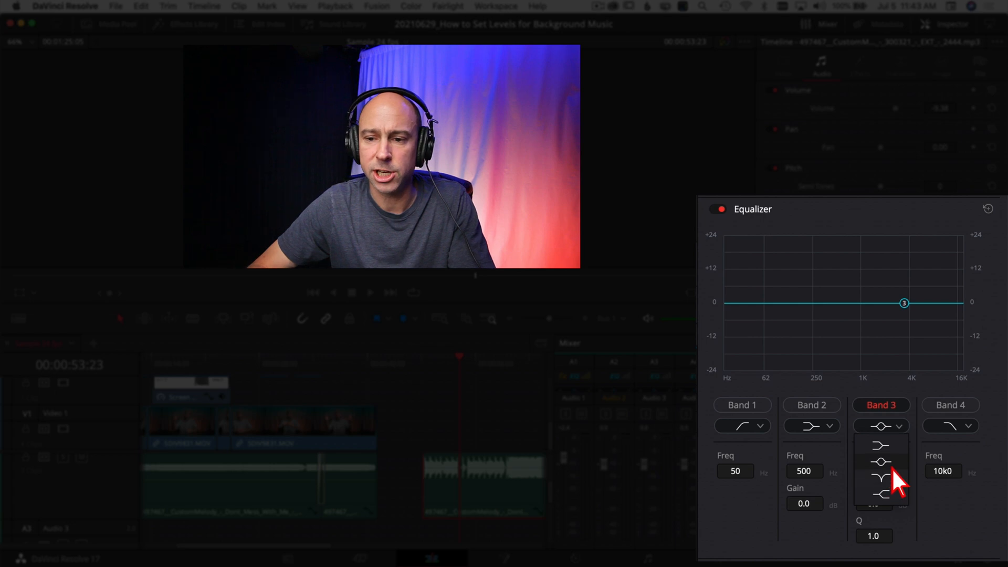
left_click(875, 462)
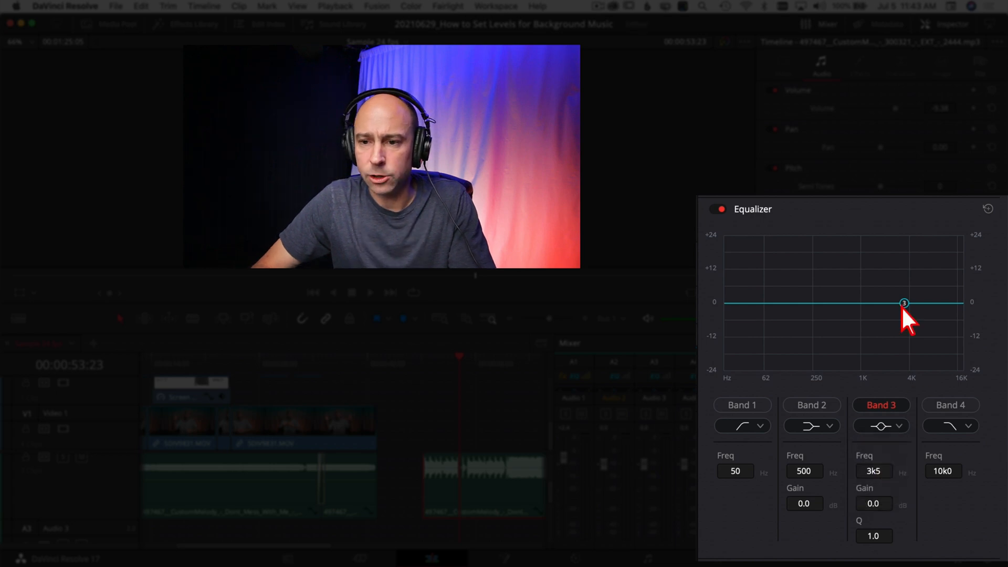
left_click_drag(905, 303, 880, 308)
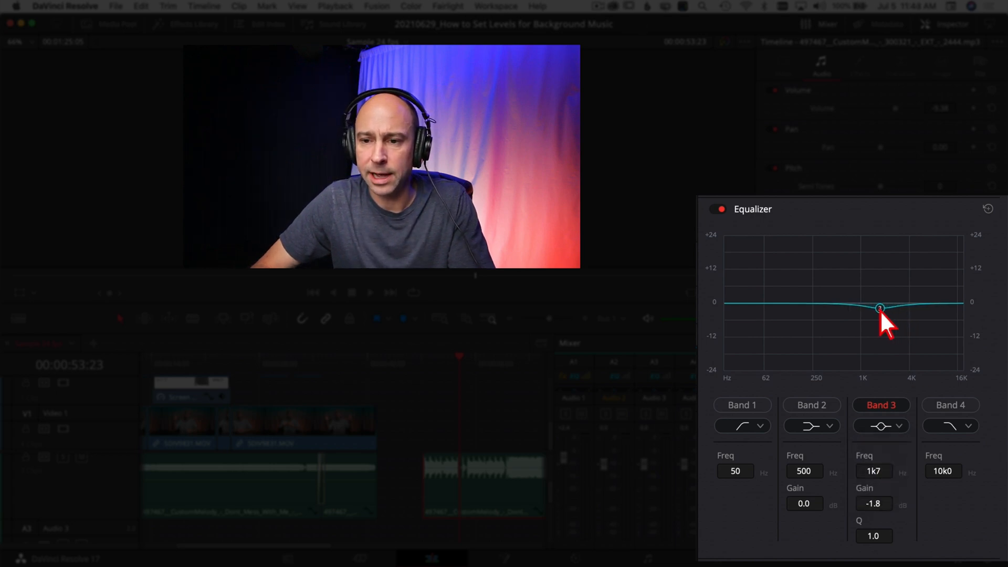
left_click_drag(882, 309, 867, 347)
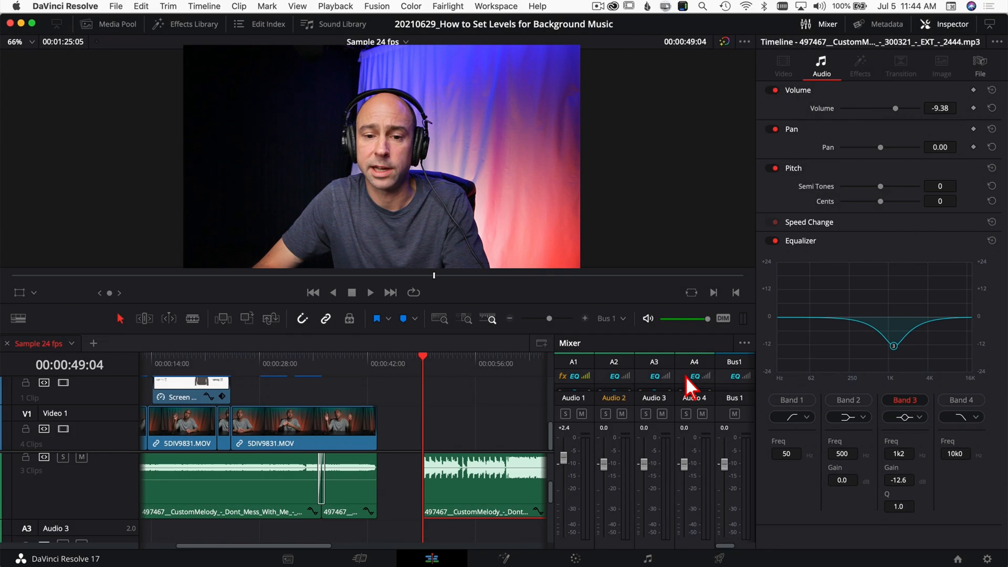
left_click(371, 293)
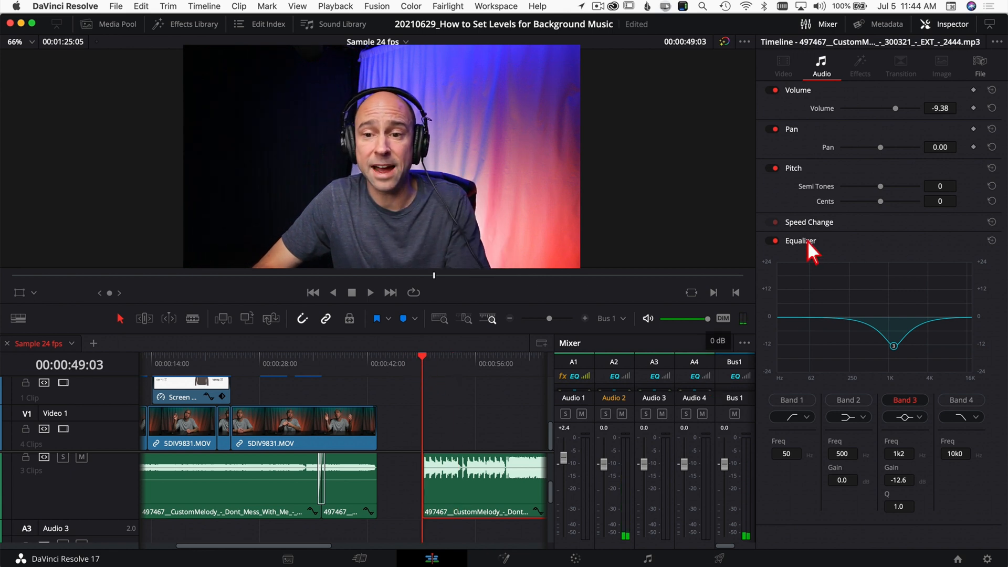
left_click(772, 241)
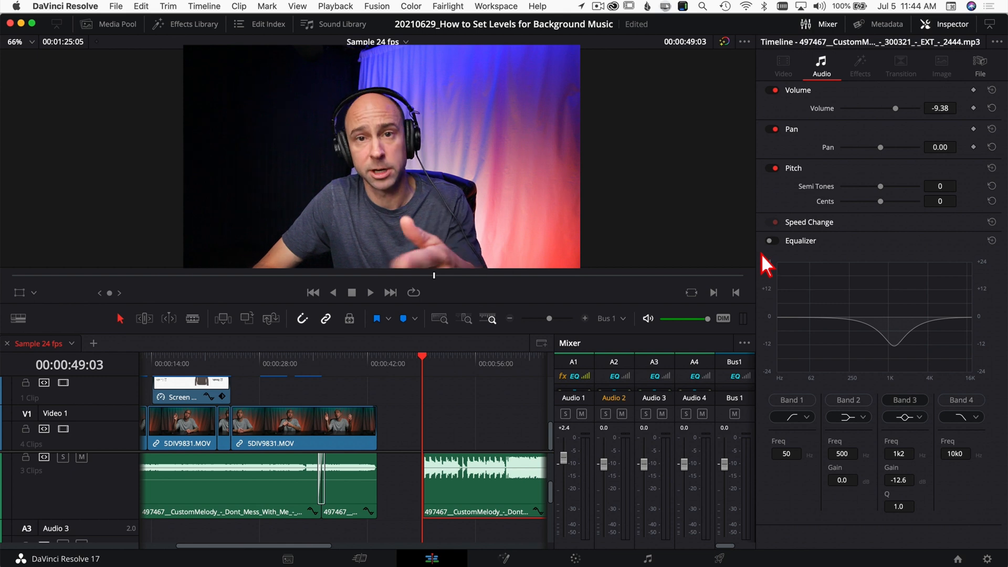
left_click(370, 293)
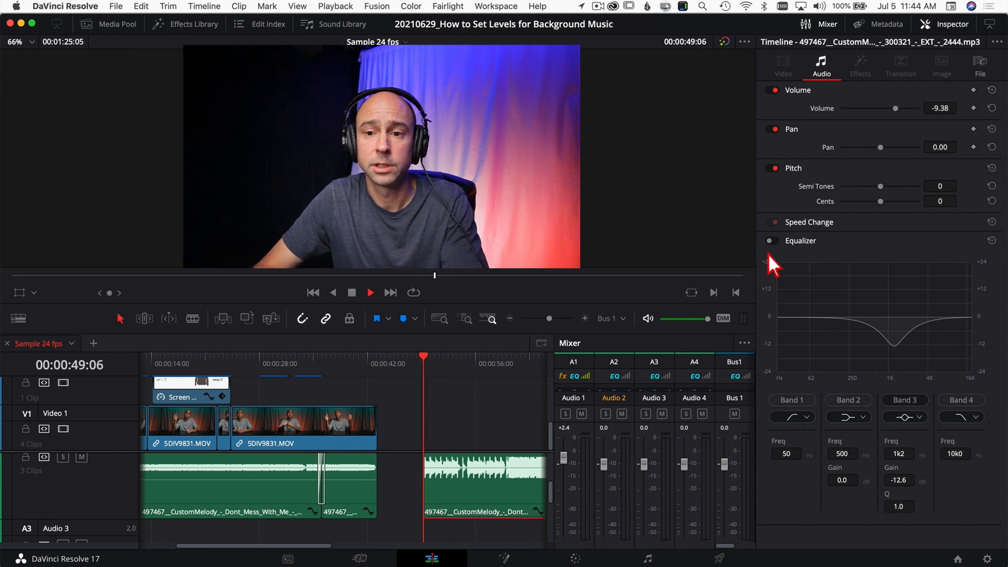
left_click(772, 241)
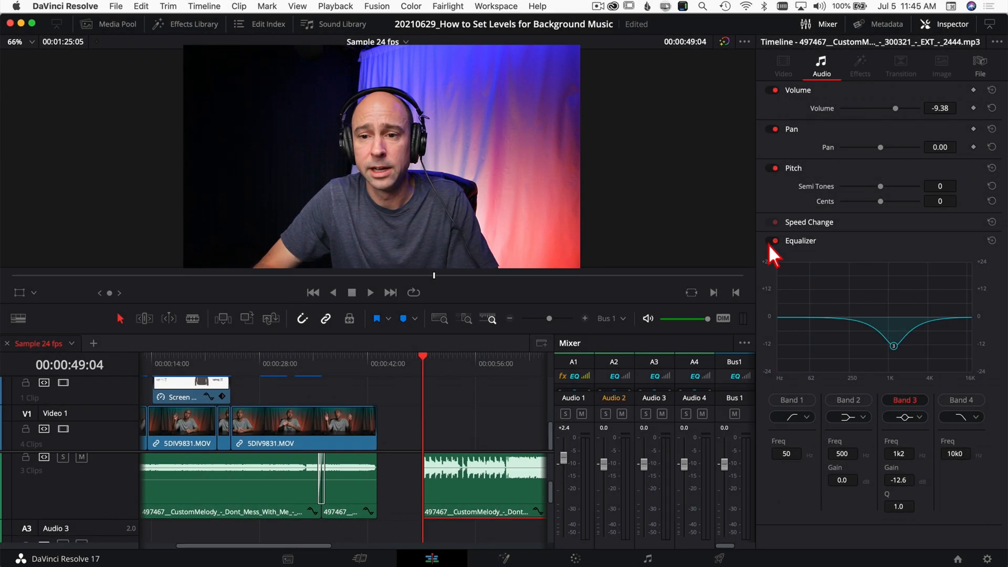
Turn off the clip's Inspector equalizer and move to the Fairlight page.
left_click(774, 241)
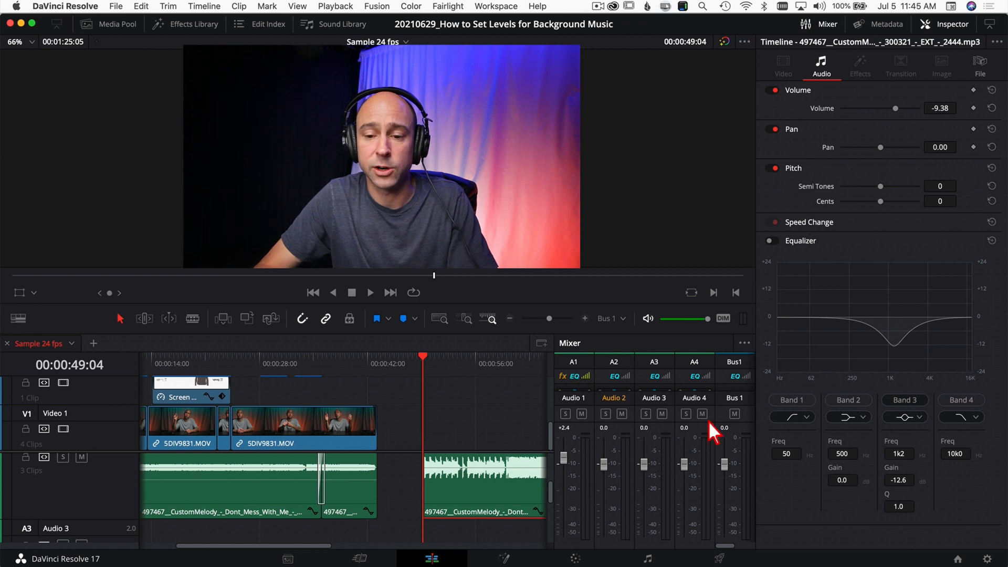
left_click(648, 557)
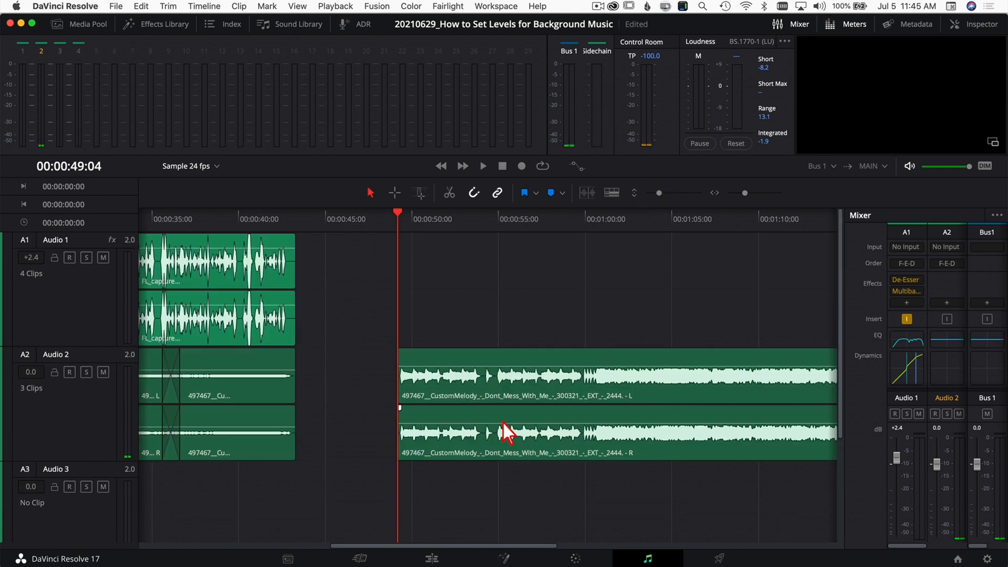
mouse_move(708, 365)
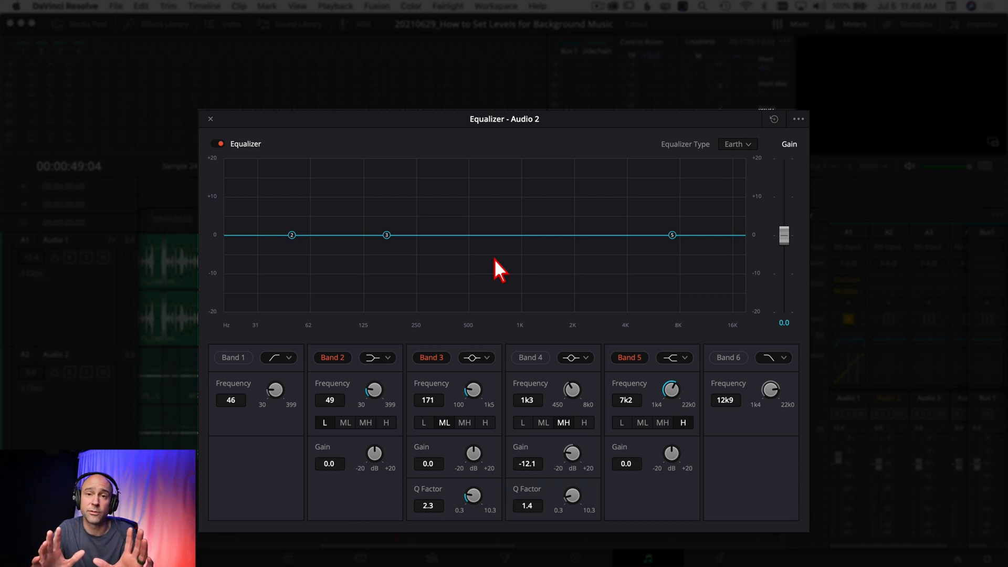
mouse_move(477, 274)
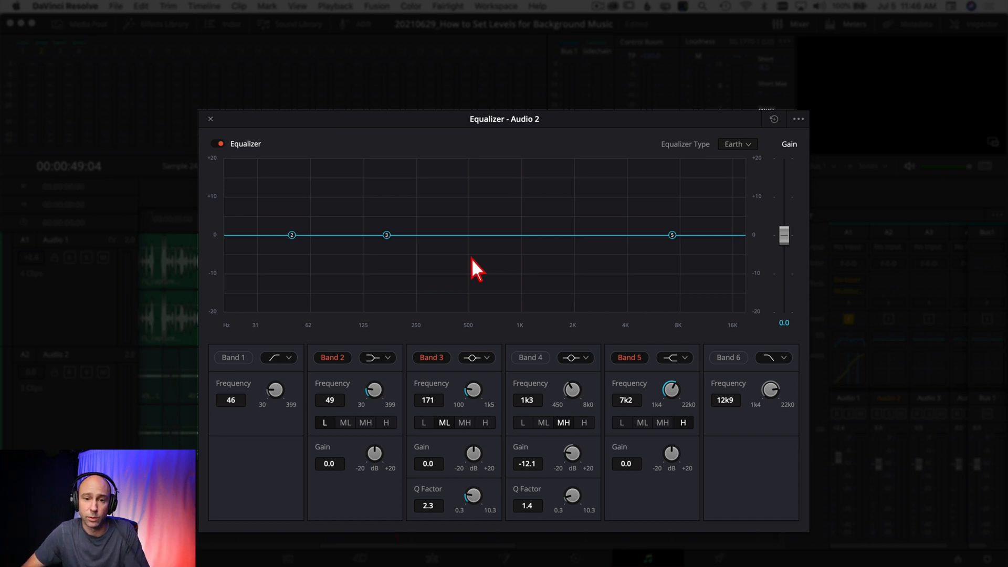
Make band 4 the only active band on Audio 2, dipping −9.4 dB near 1.4 kHz.
left_click(333, 358)
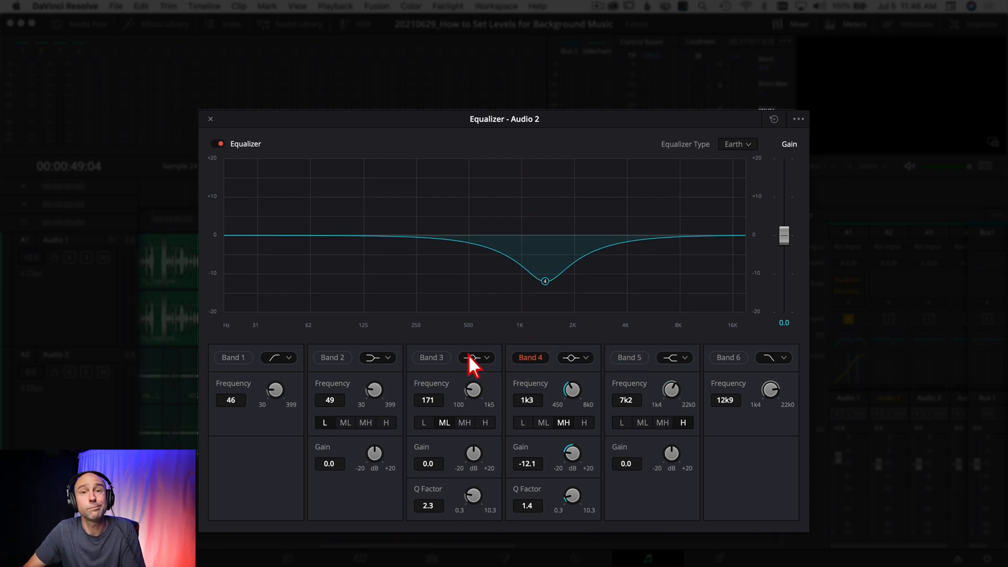
left_click(575, 357)
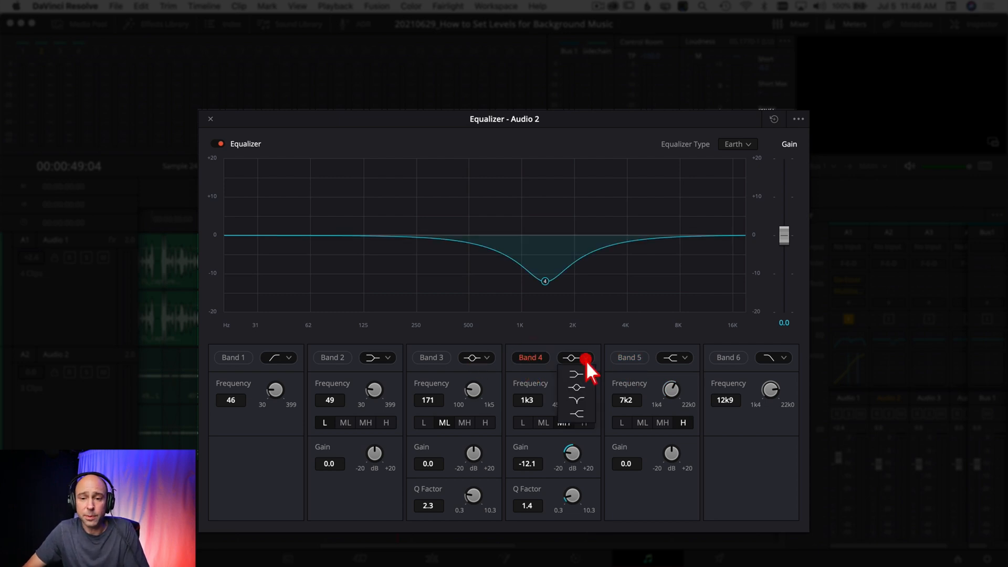
mouse_move(585, 401)
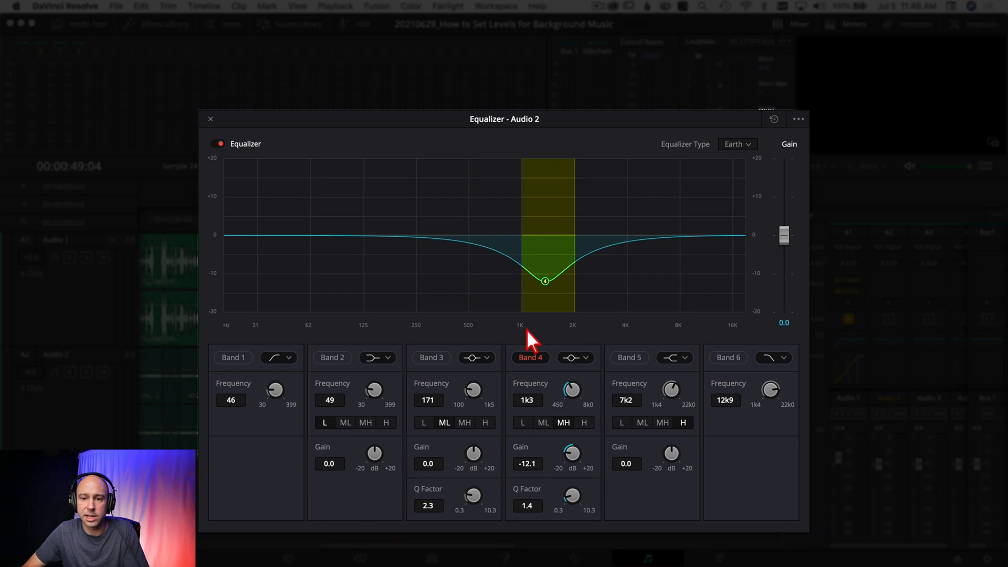
mouse_move(578, 352)
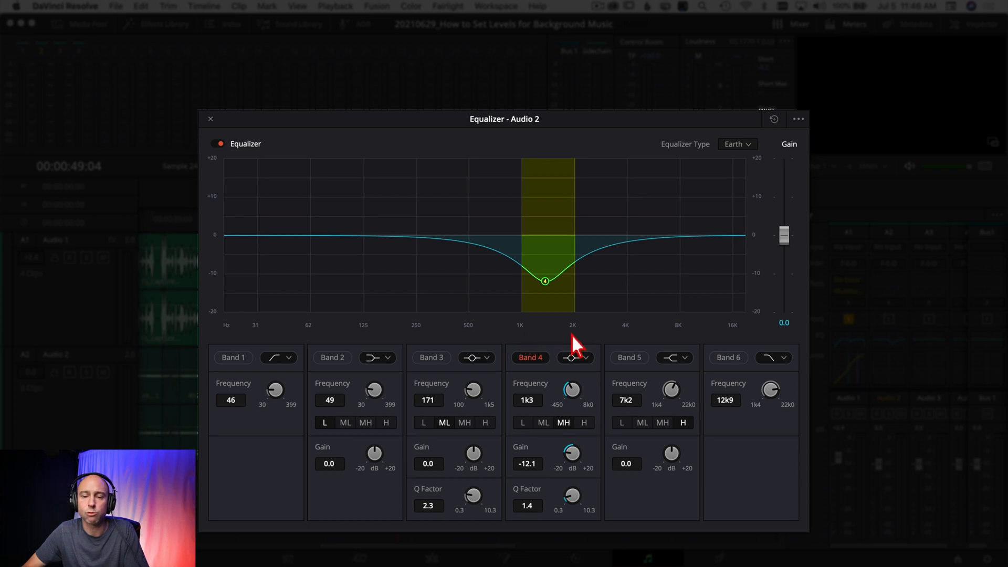
left_click_drag(545, 280, 545, 288)
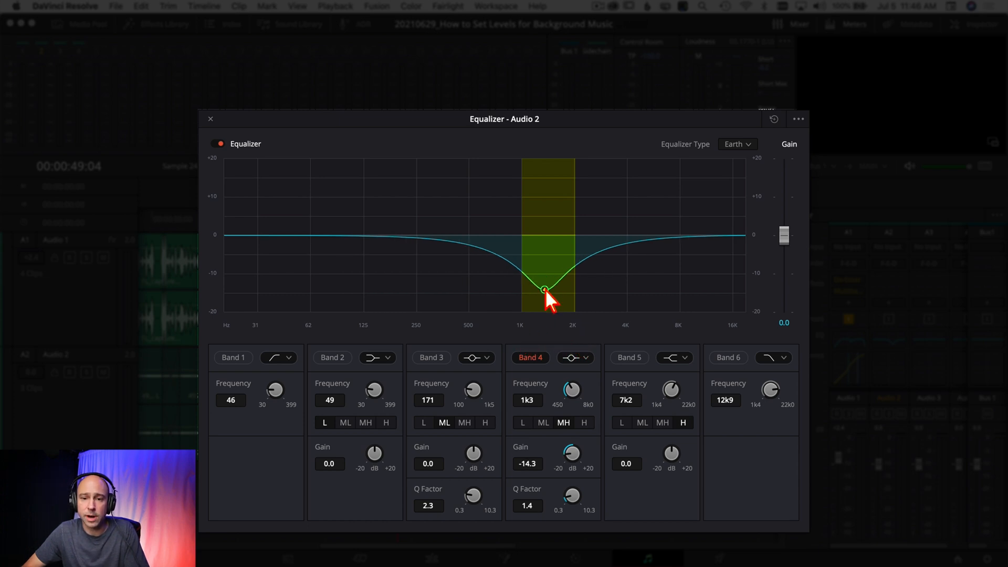
left_click_drag(545, 288, 569, 280)
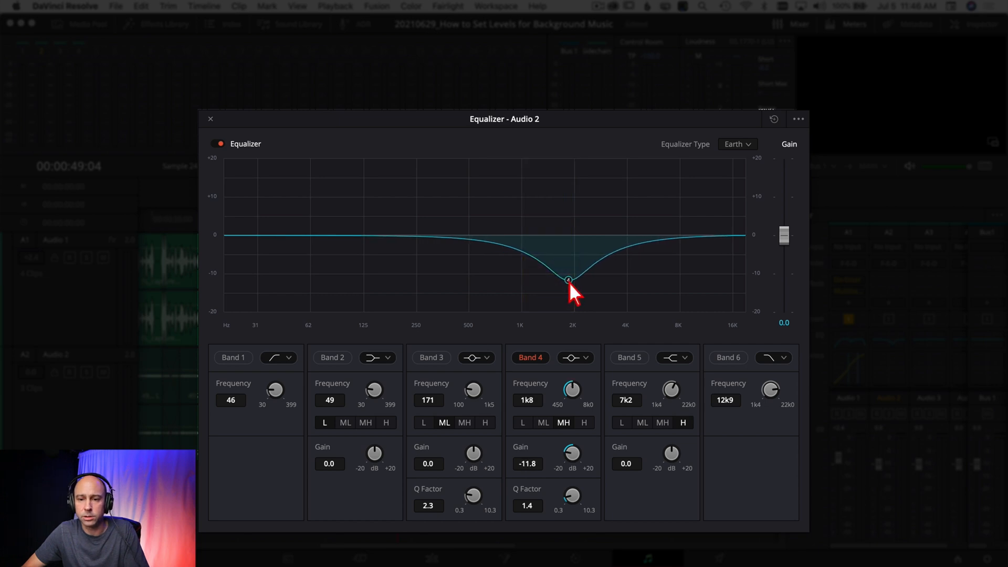
left_click_drag(568, 279, 529, 278)
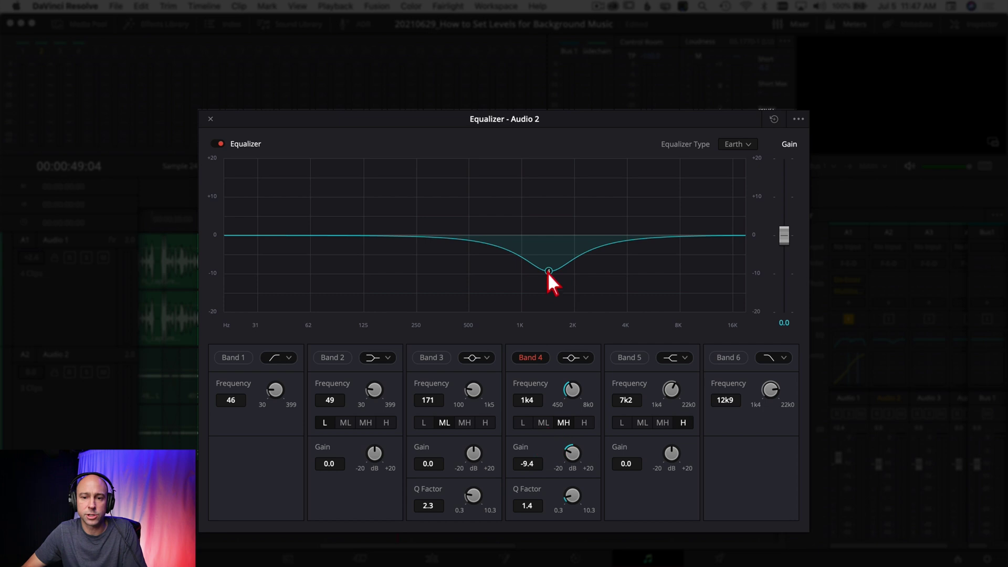
Lower band 4 to −10.4 dB and set its Q factor to 2.6.
left_click_drag(549, 271, 549, 282)
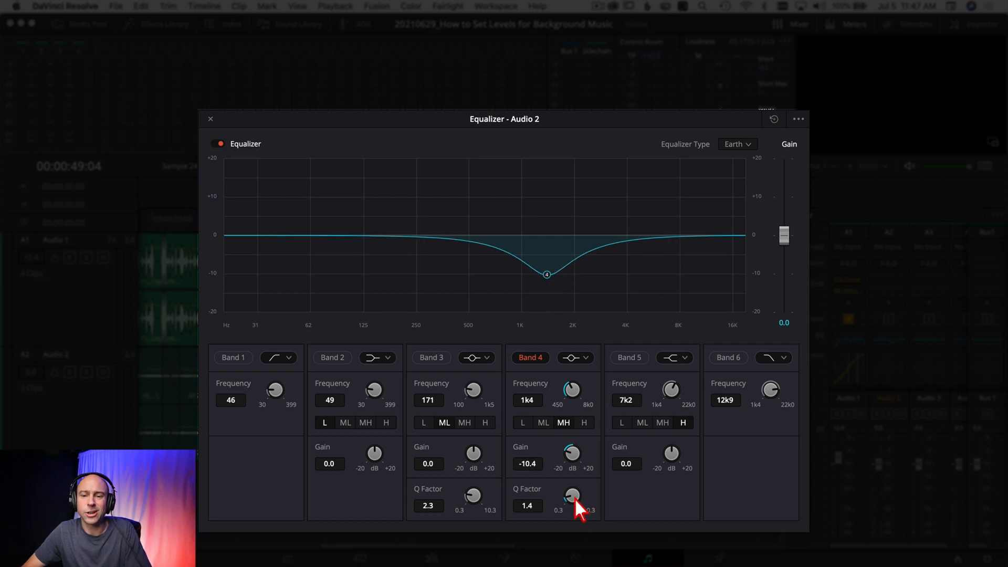
left_click_drag(571, 498, 570, 489)
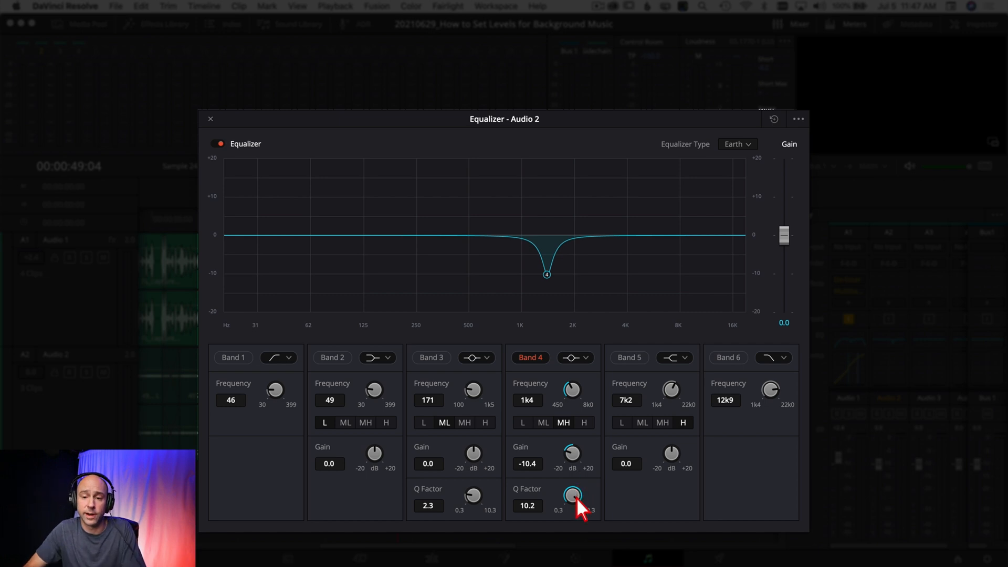
left_click_drag(572, 496, 576, 494)
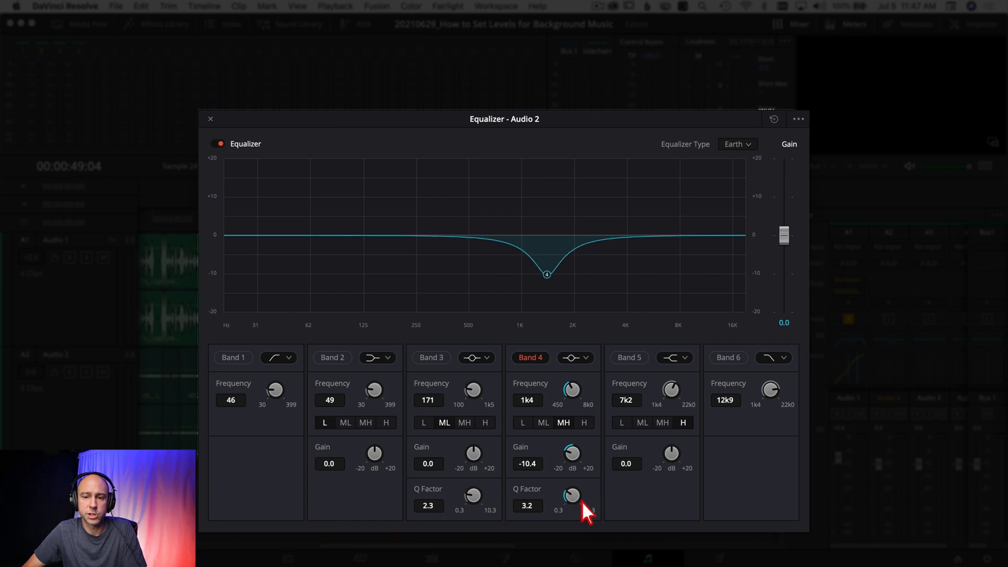
left_click_drag(571, 495, 575, 508)
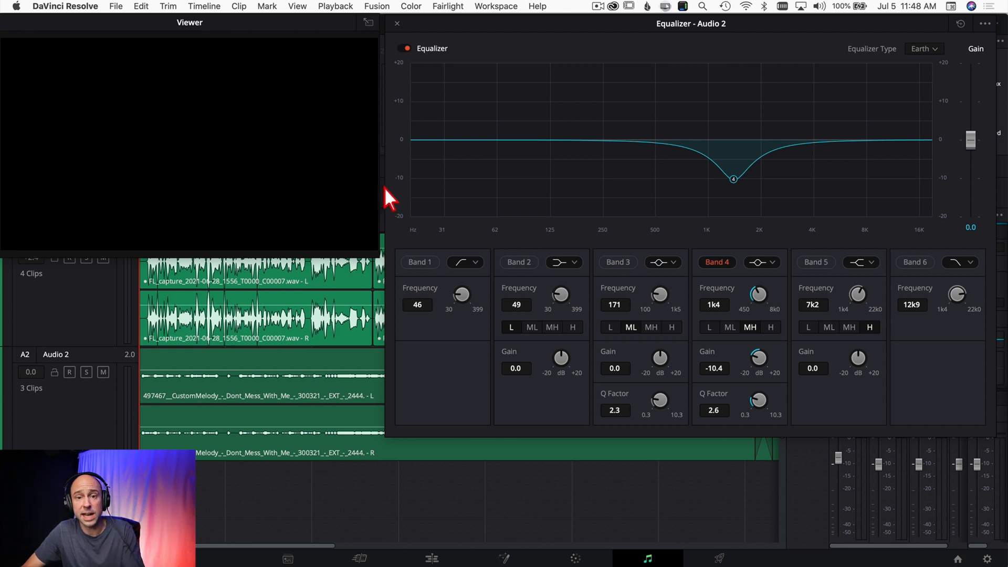
Toggle the Audio 2 track equalizer off and on during playback, leaving it on at −12.7 dB, Q 1.6.
left_click(403, 48)
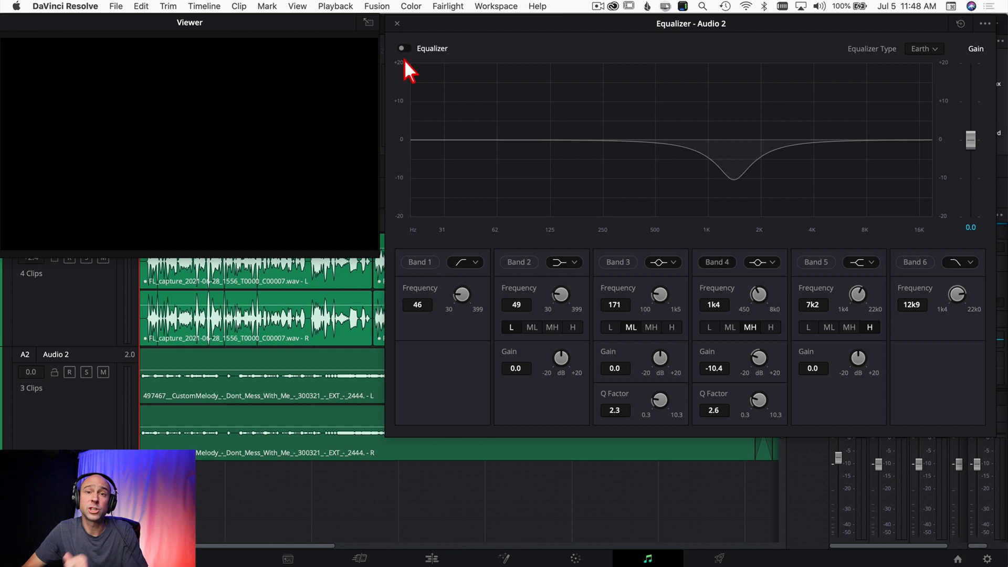
mouse_move(149, 139)
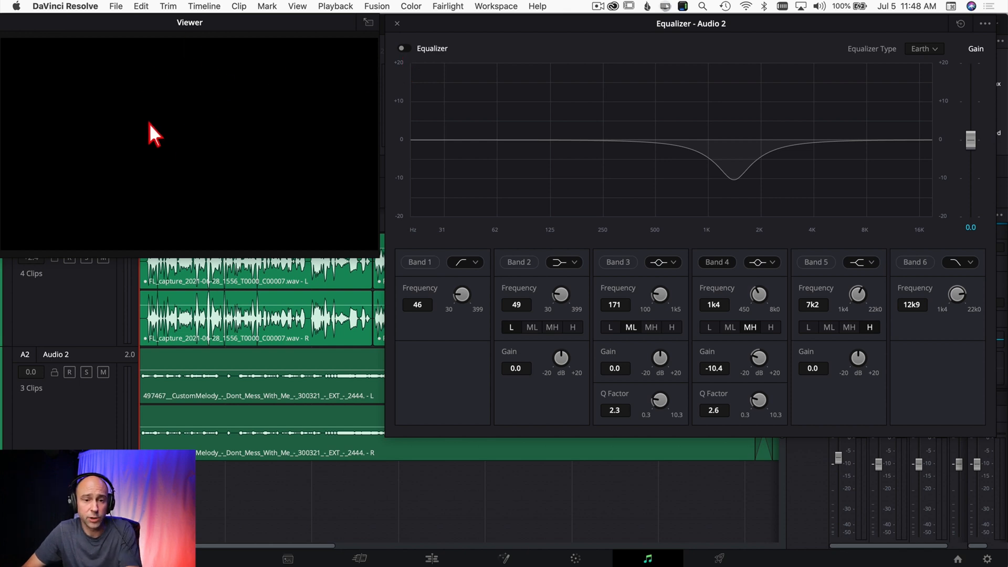
mouse_move(209, 538)
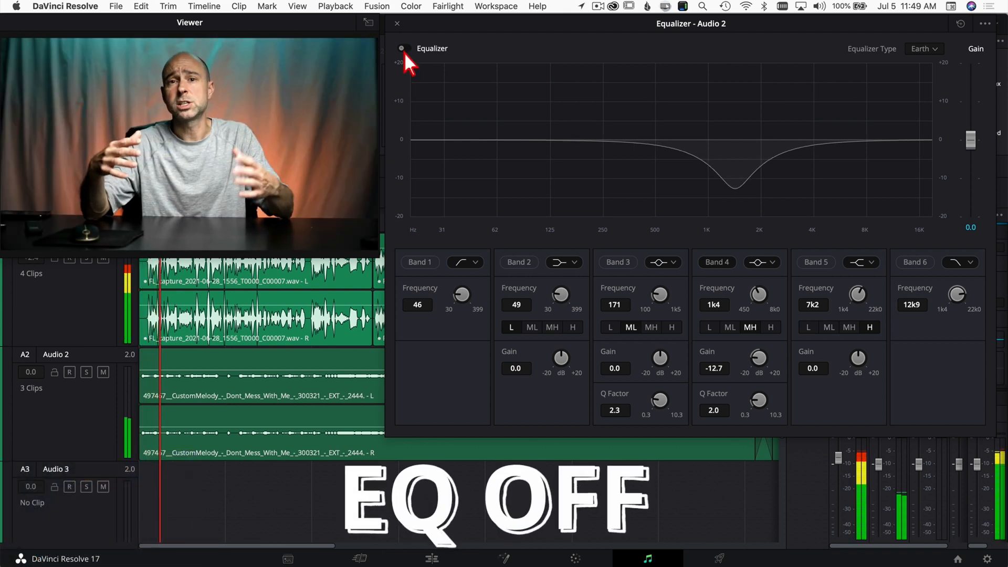
left_click(406, 47)
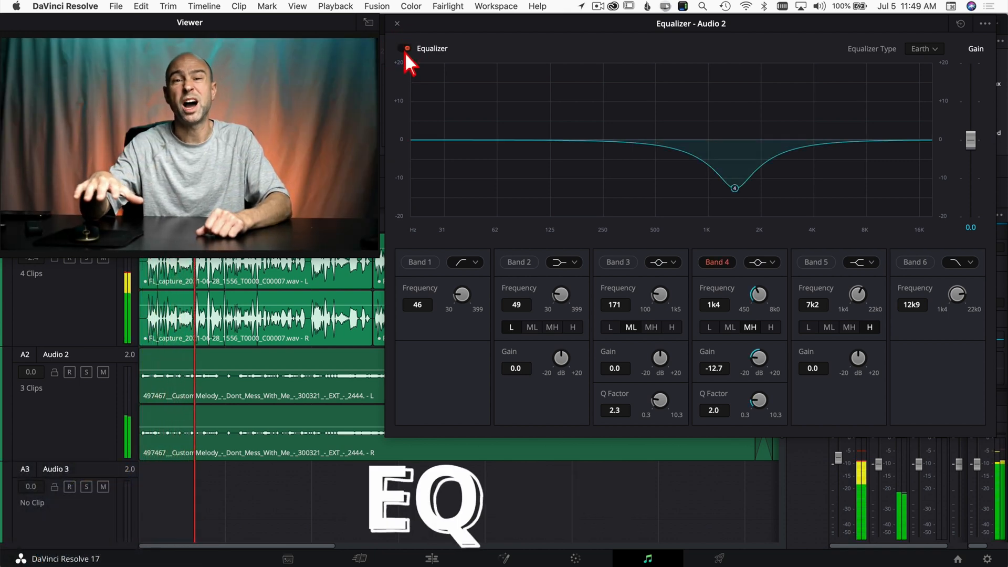
left_click(406, 49)
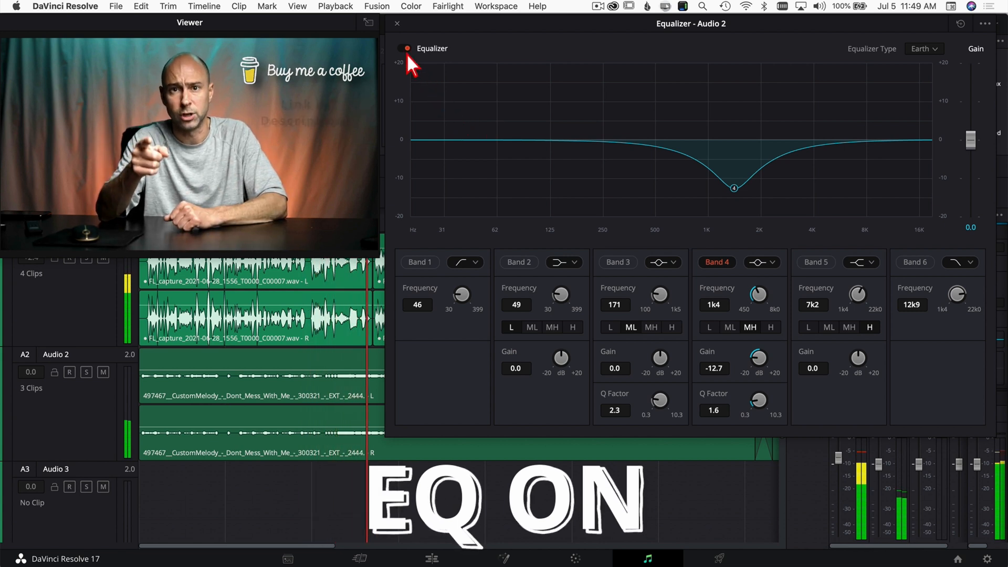
left_click(404, 48)
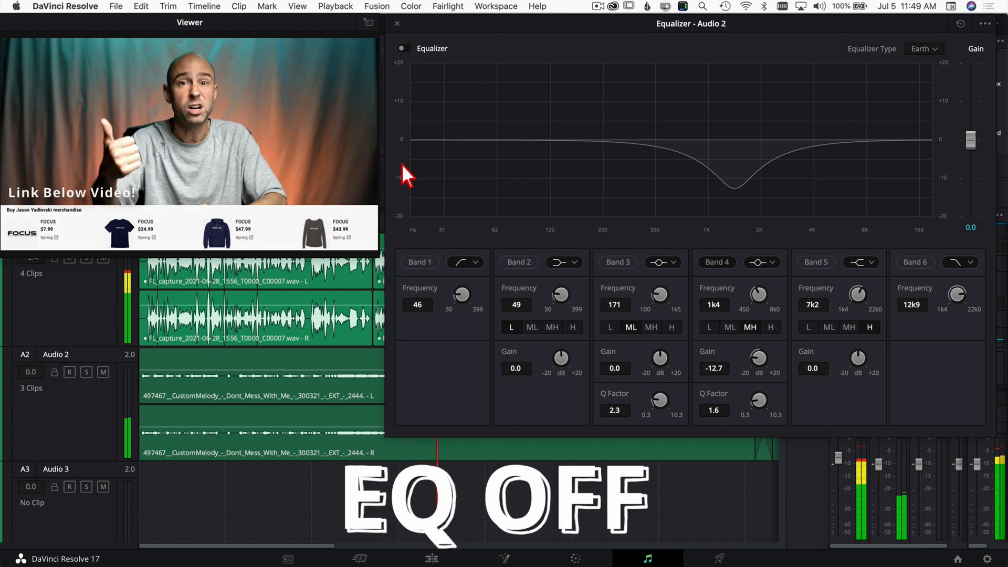
left_click(403, 48)
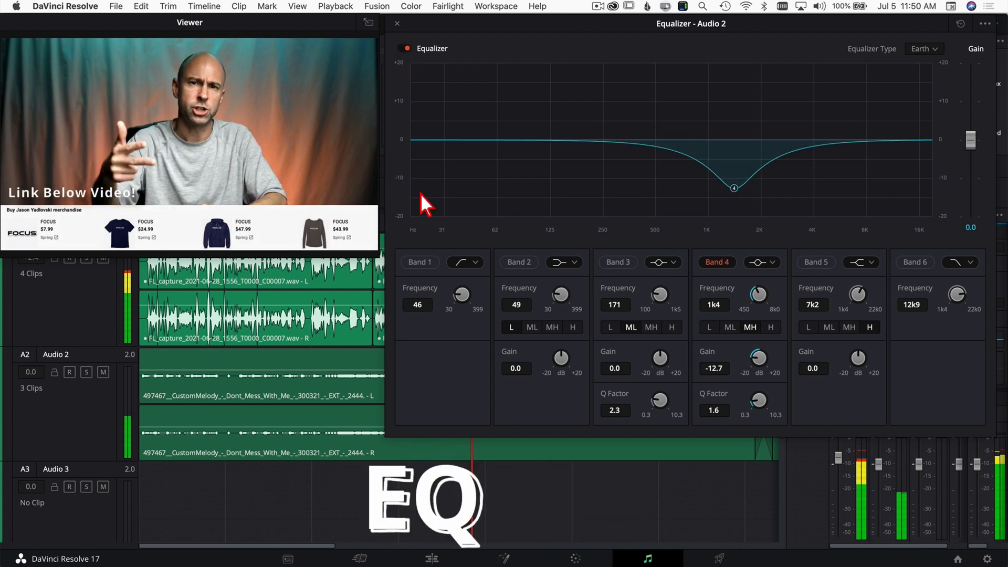